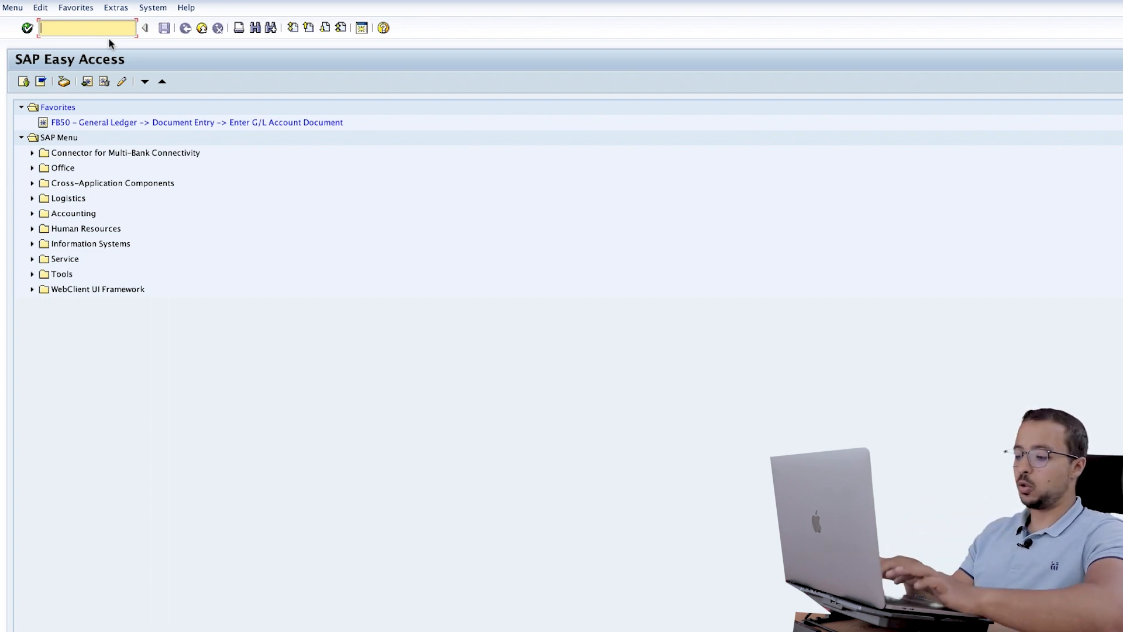
# Launch VA01 and confirm AGCM03 as the sold-to party of a standard order.
pyautogui.write('va01')
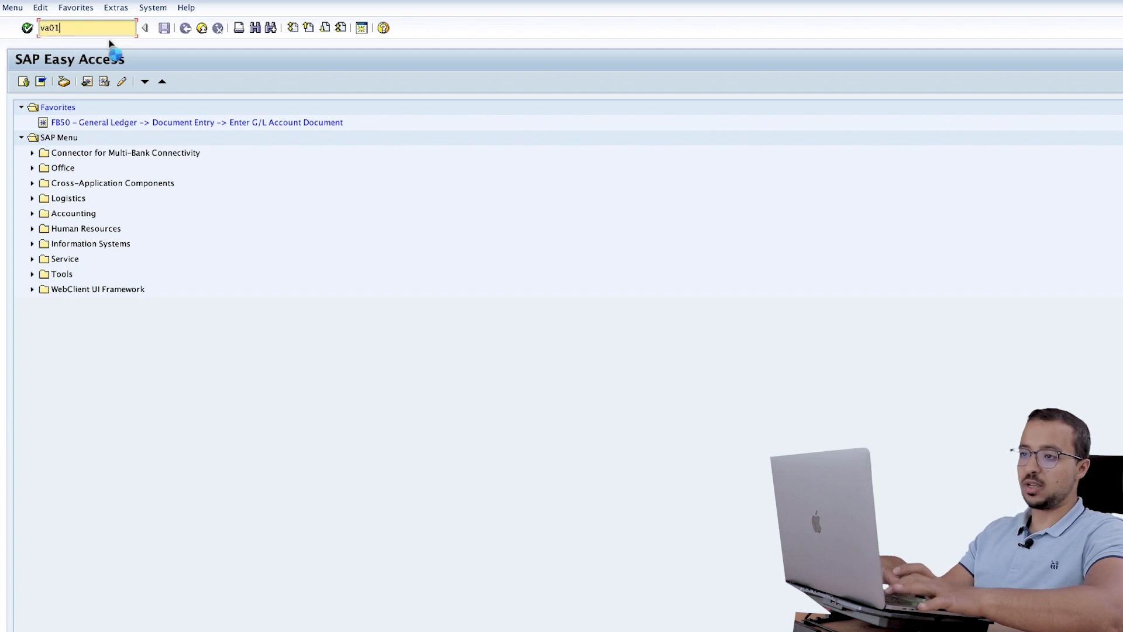
pyautogui.press('Enter')
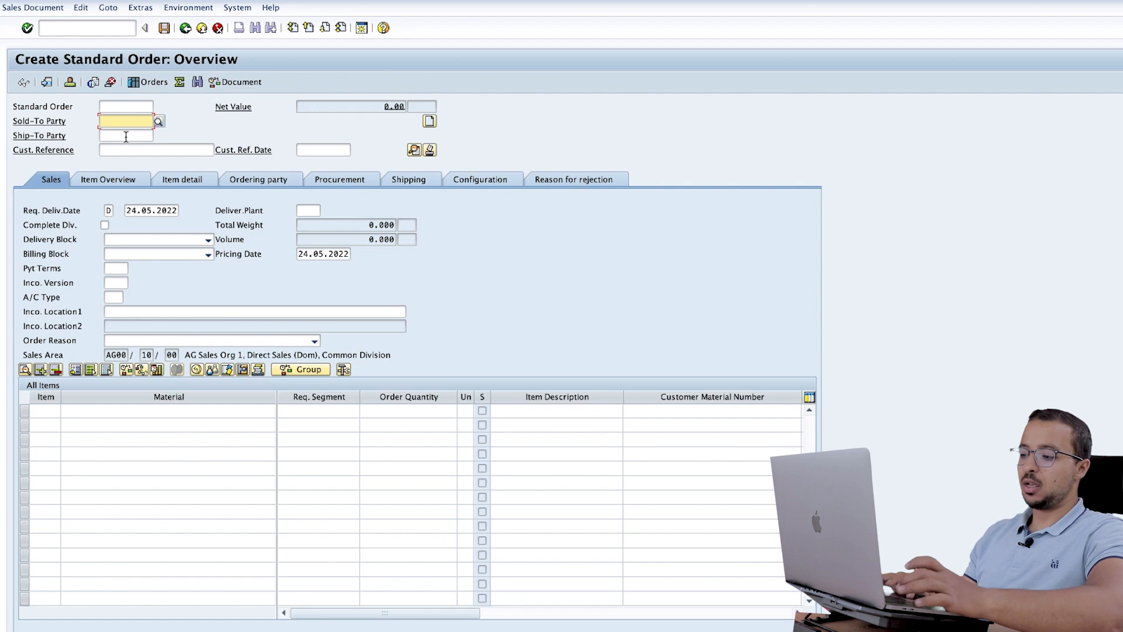
pyautogui.write('agcm03')
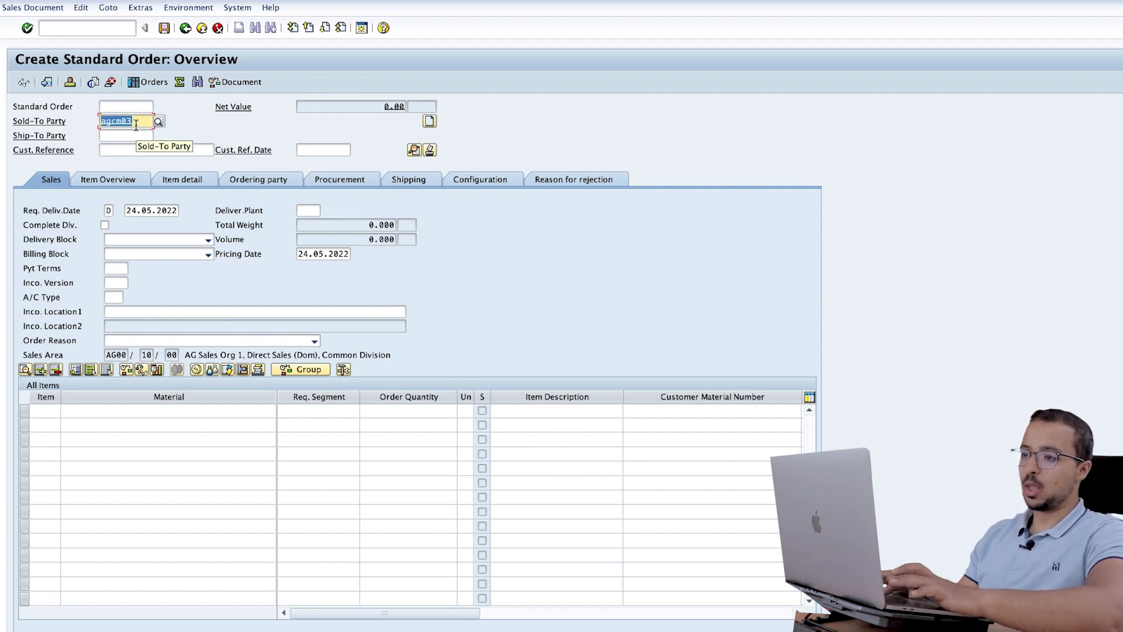
pyautogui.press('Enter')
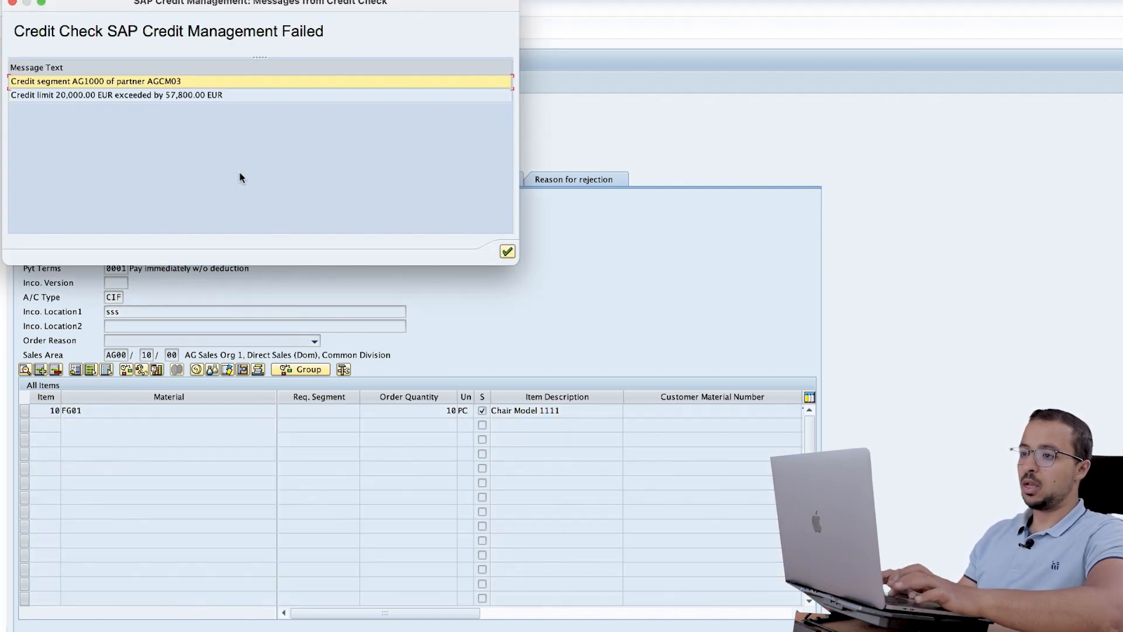
pyautogui.moveTo(72, 105)
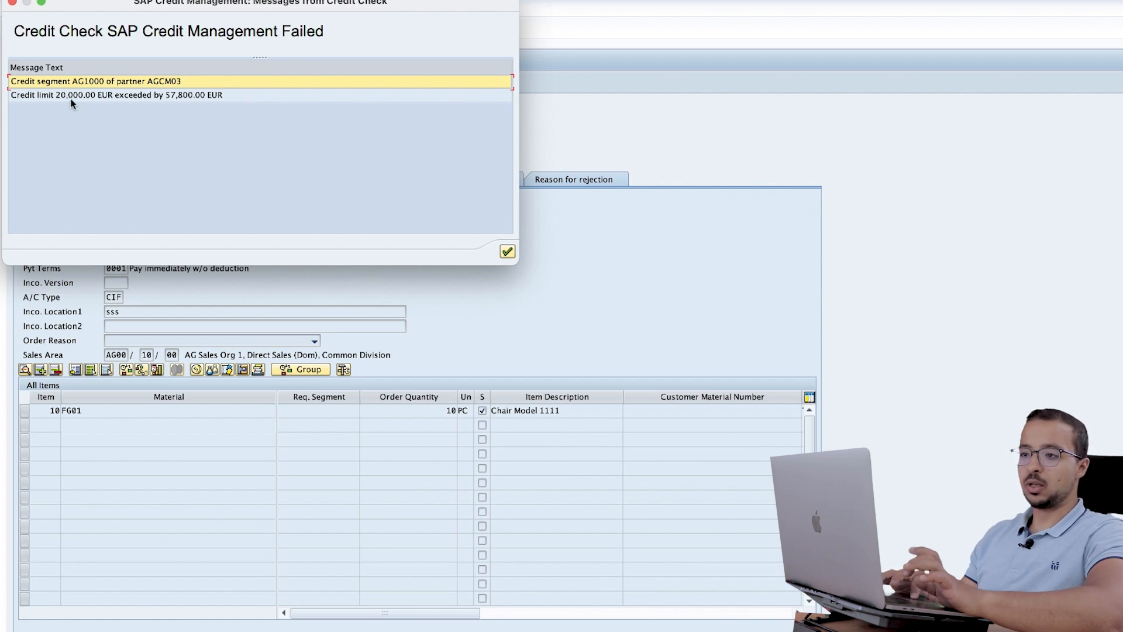
pyautogui.moveTo(158, 103)
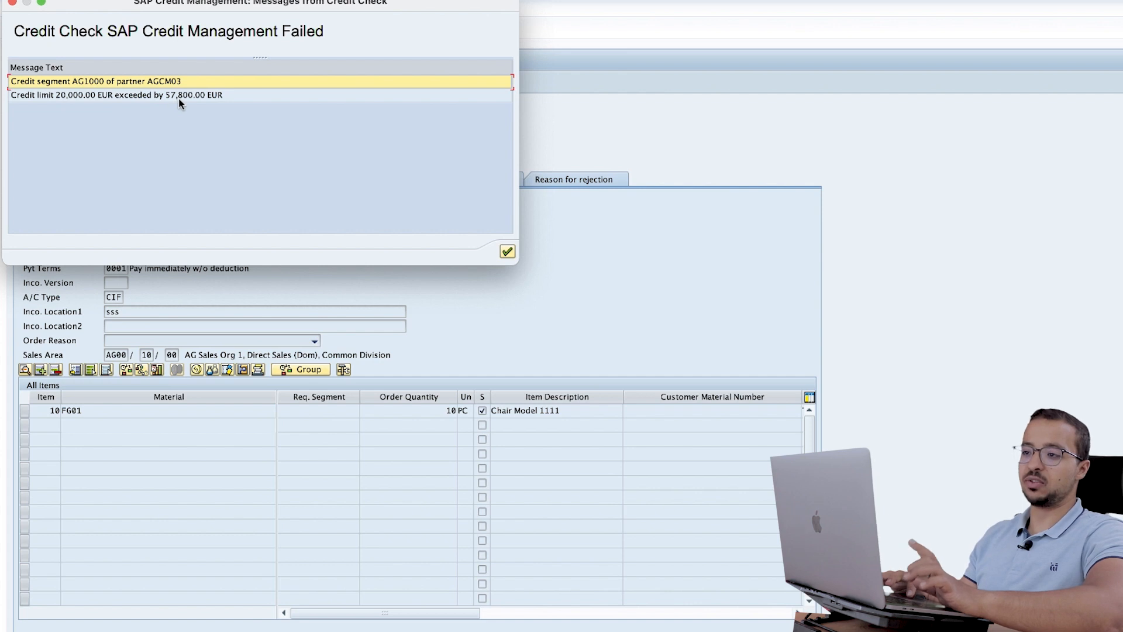
pyautogui.moveTo(219, 113)
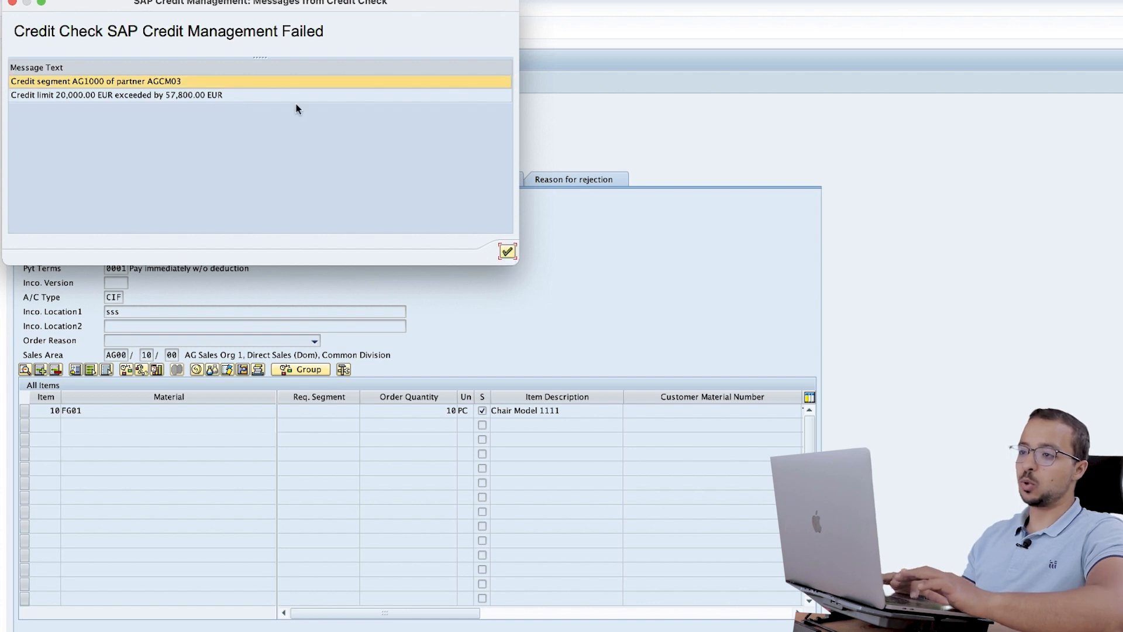
pyautogui.write('/o')
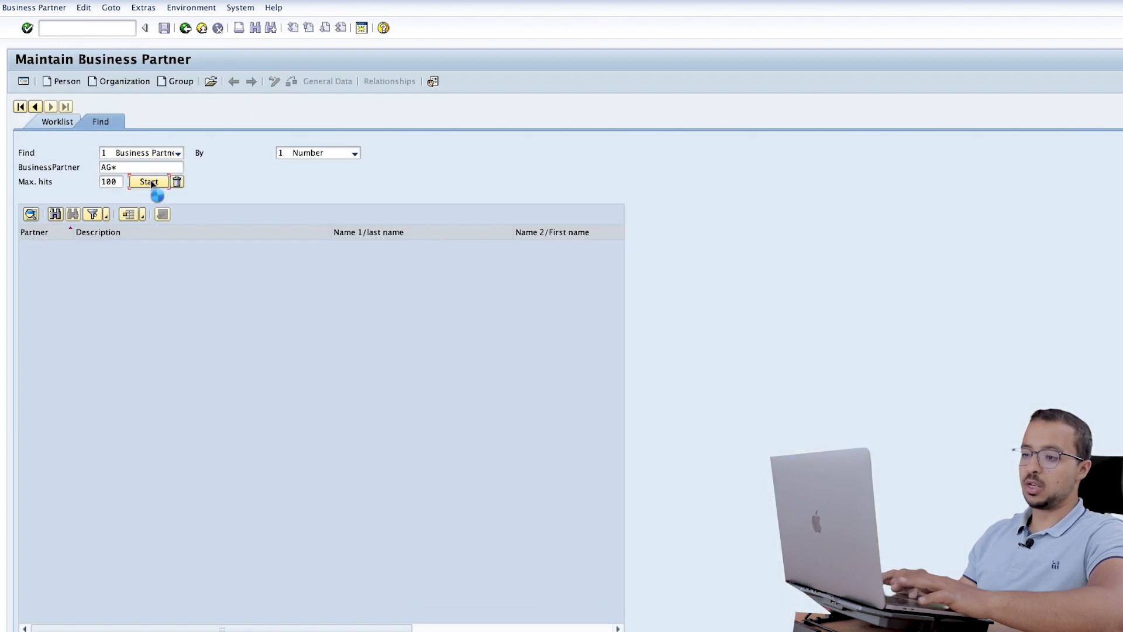
# Open AGCM03 from the AG* partner search, browse information categories, then view general data.
pyautogui.click(149, 181)
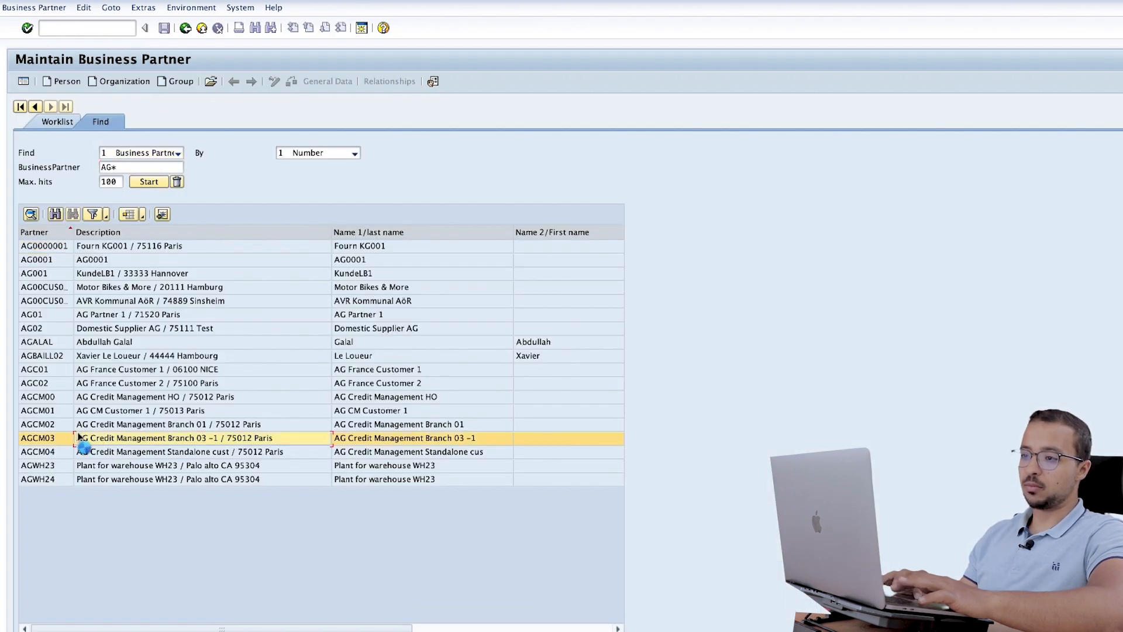
pyautogui.doubleClick(146, 437)
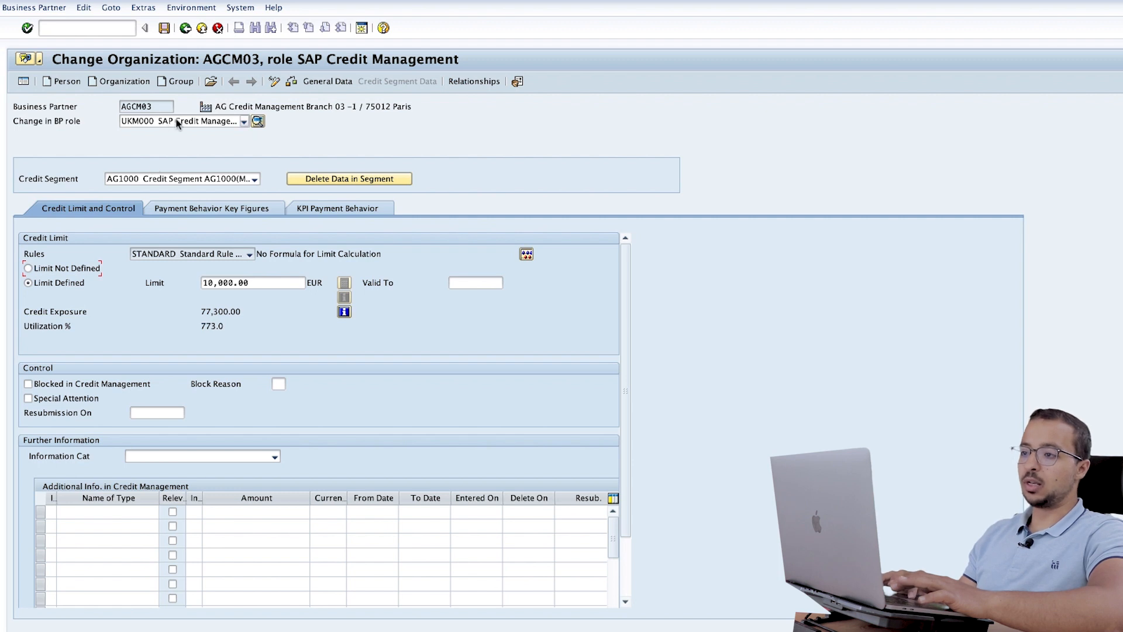
pyautogui.moveTo(402, 94)
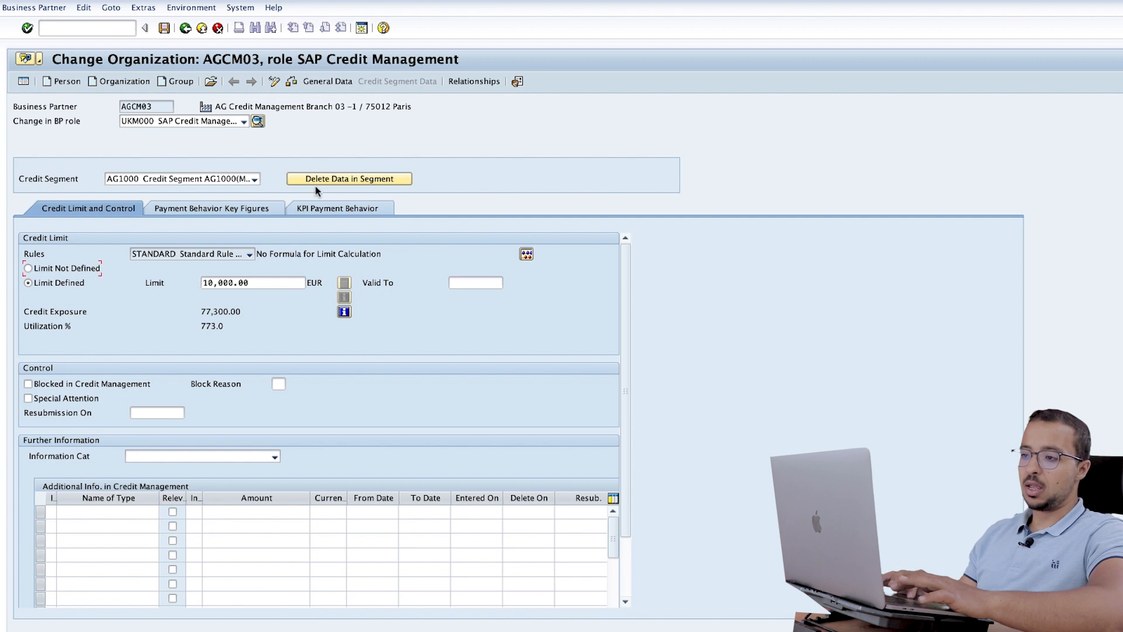
pyautogui.moveTo(151, 453)
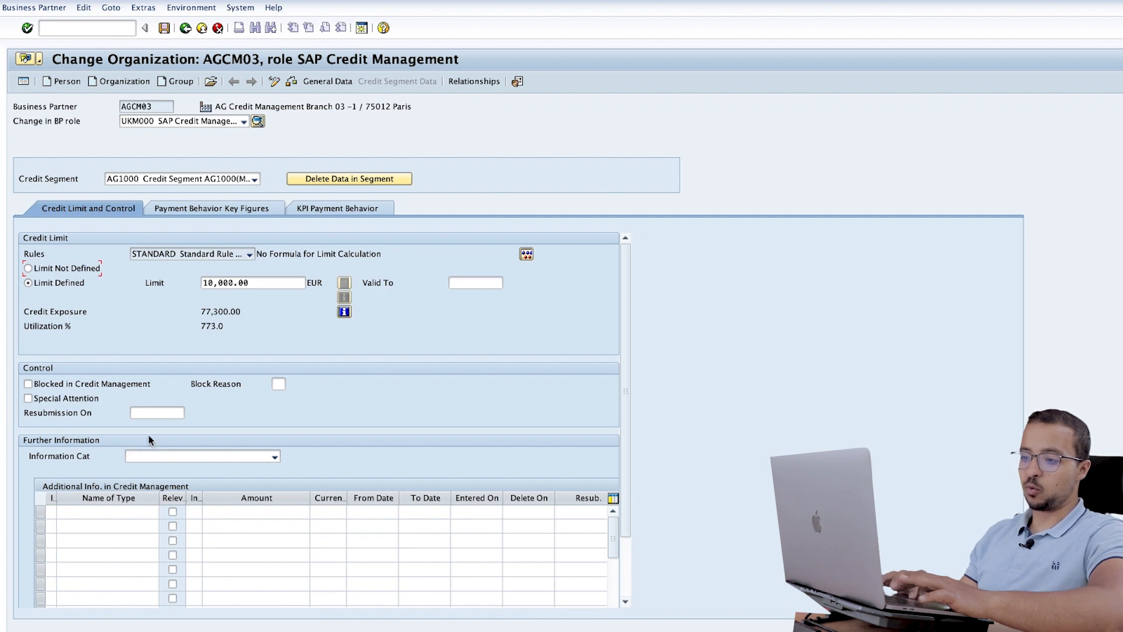
pyautogui.click(275, 457)
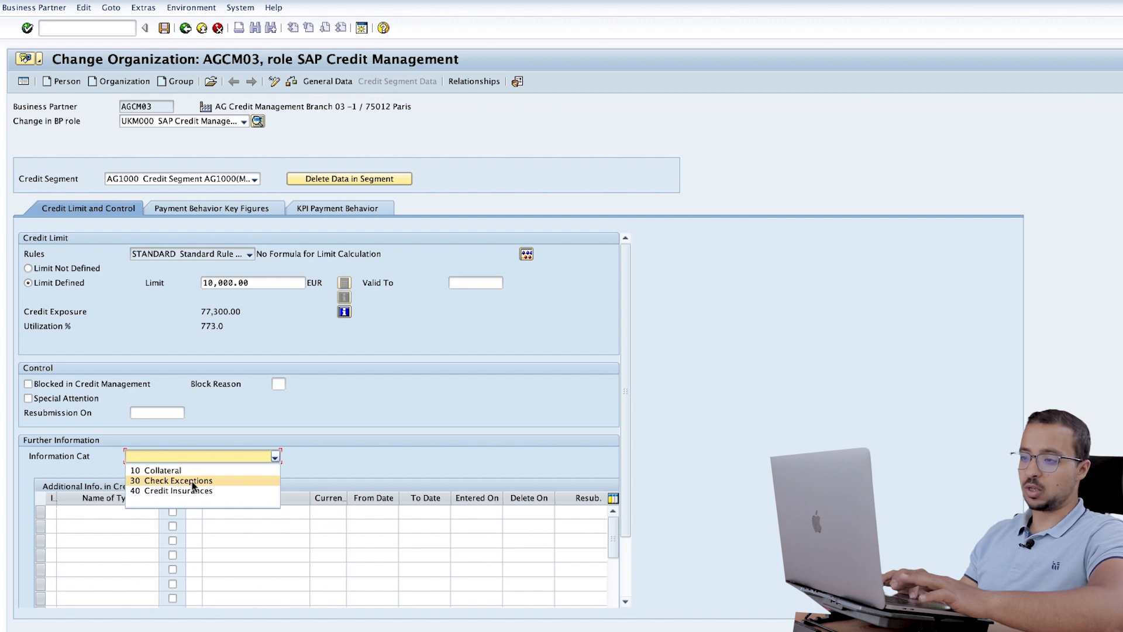
pyautogui.click(161, 471)
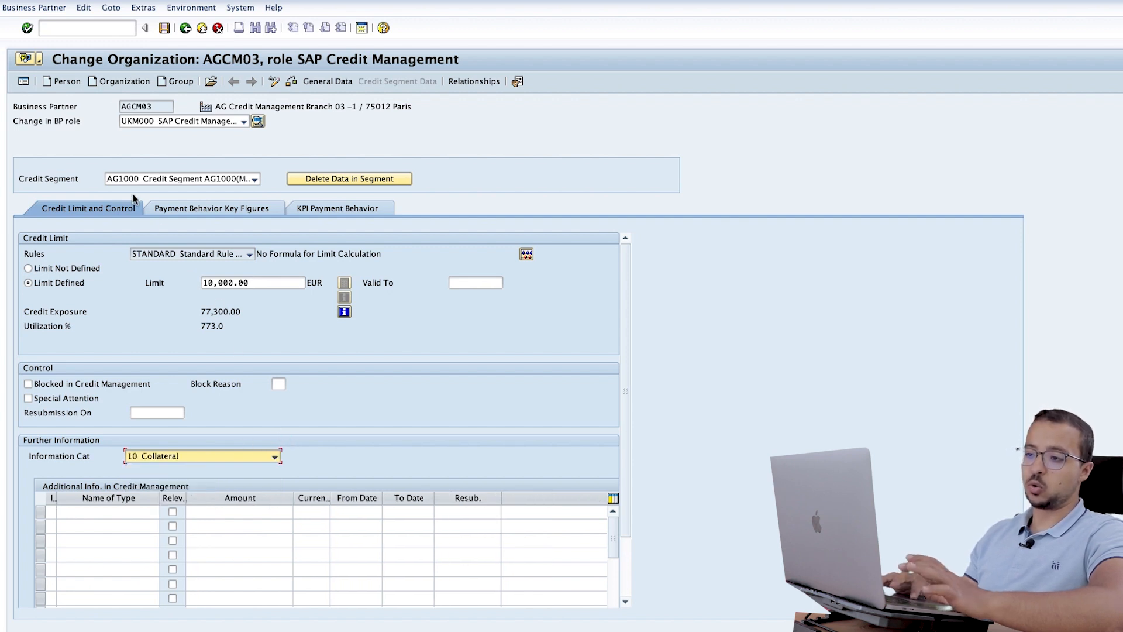
pyautogui.moveTo(187, 162)
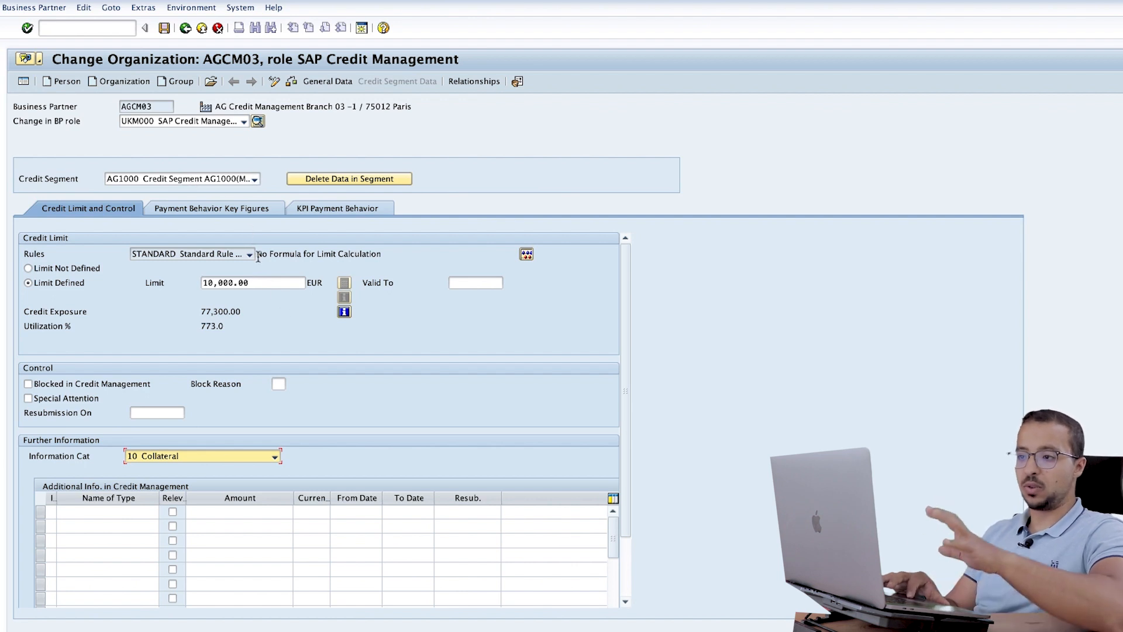
pyautogui.moveTo(204, 193)
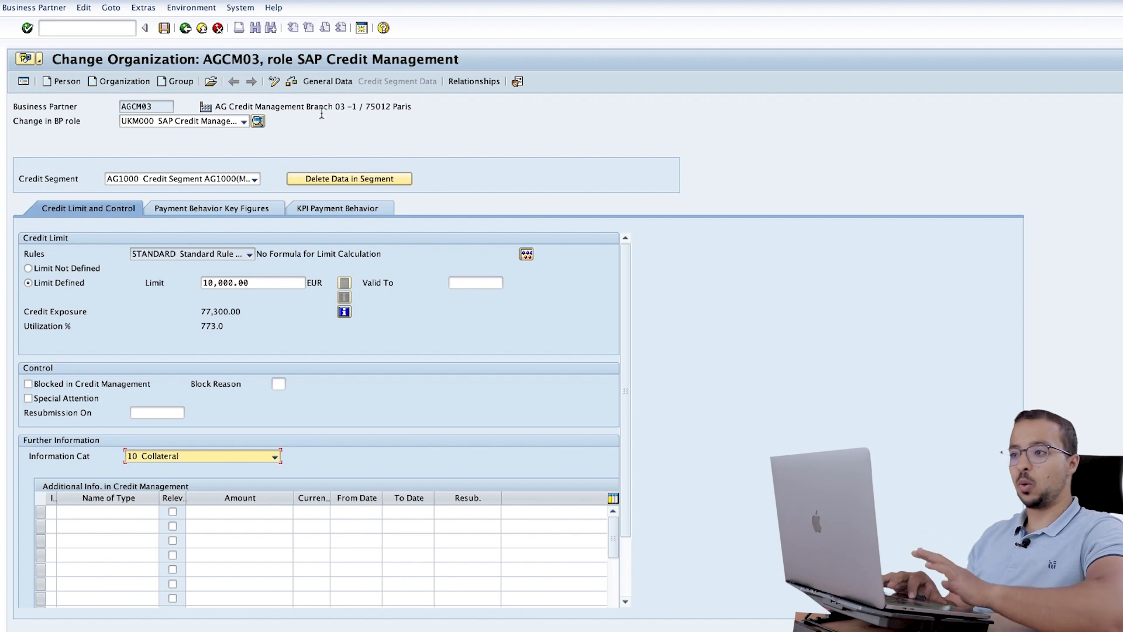
pyautogui.click(327, 80)
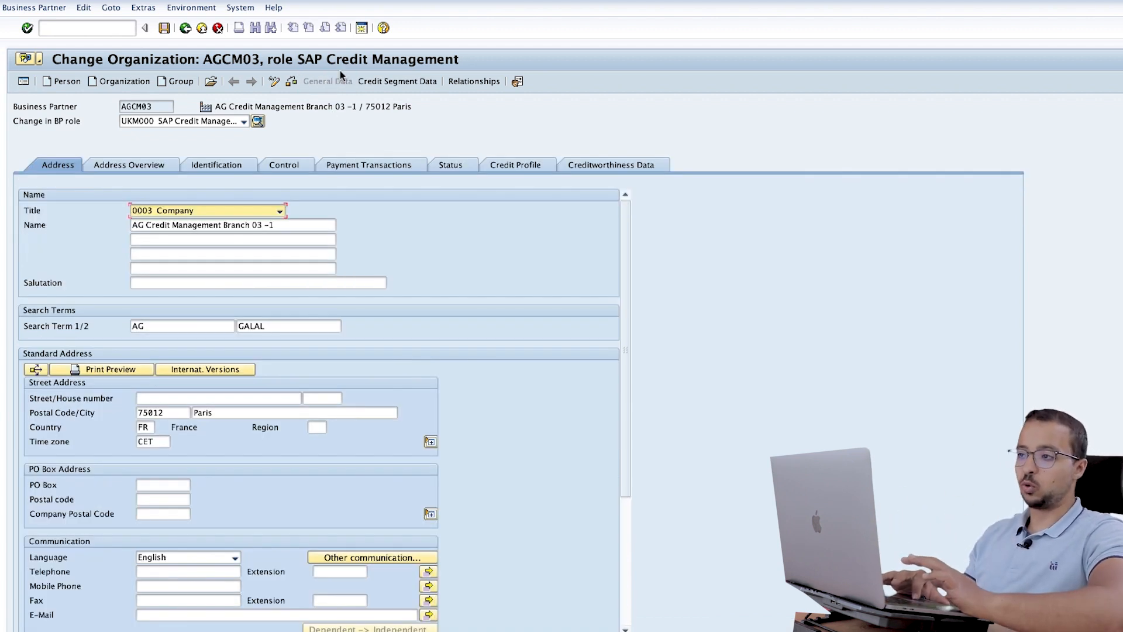
# Review AGCM03's credit profile (score 50, risk class C, rule 01), then reopen AG1000 segment data.
pyautogui.click(518, 164)
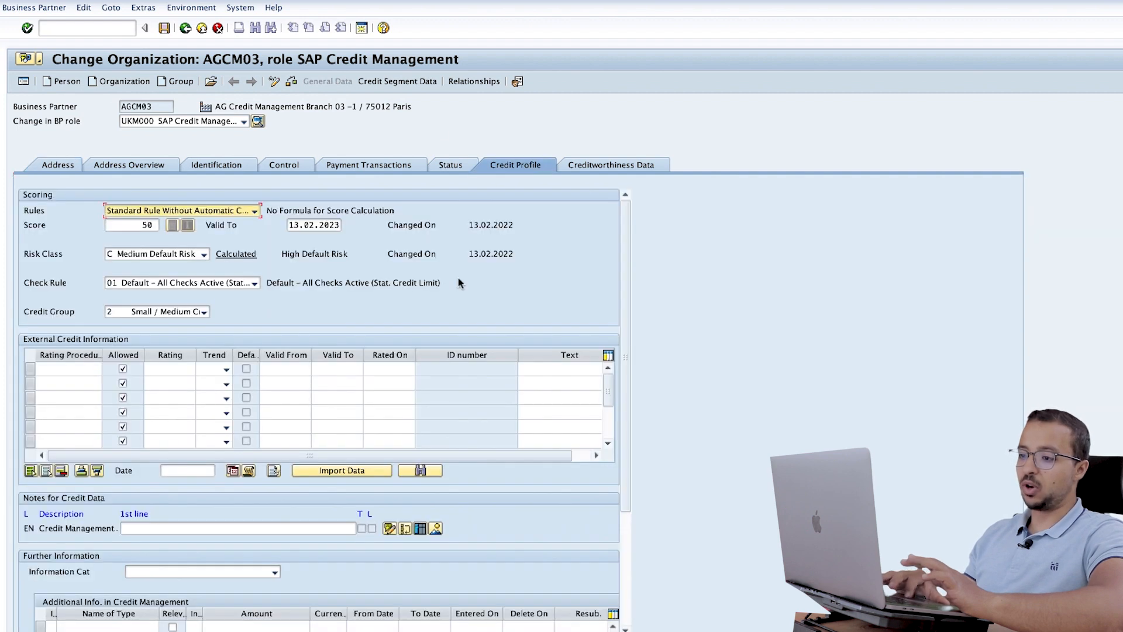
pyautogui.moveTo(105, 591)
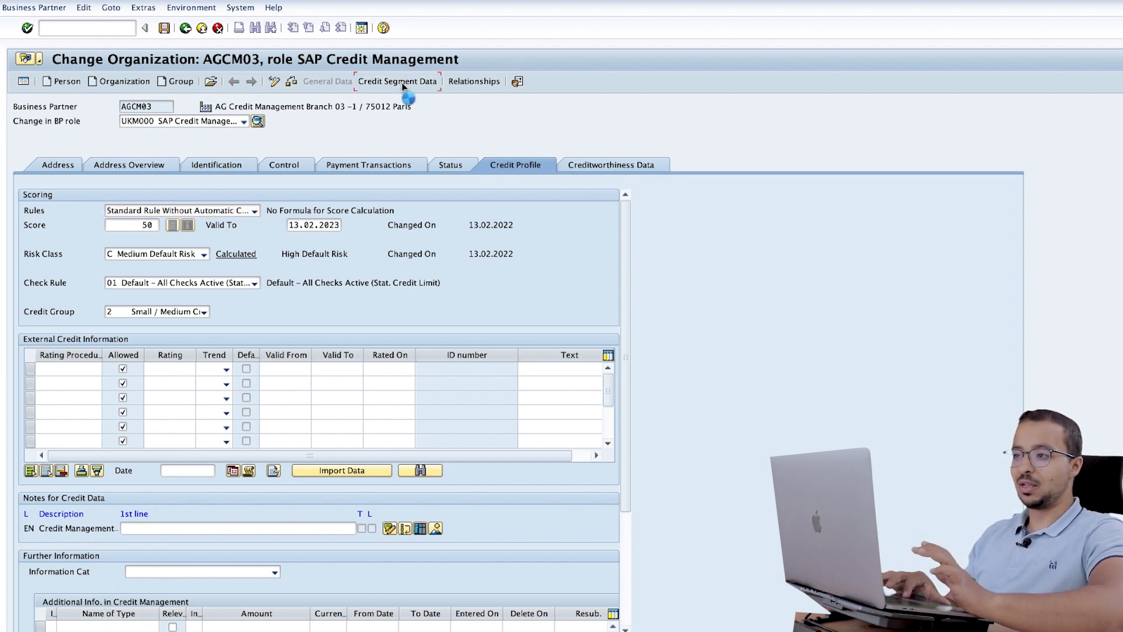
pyautogui.click(397, 81)
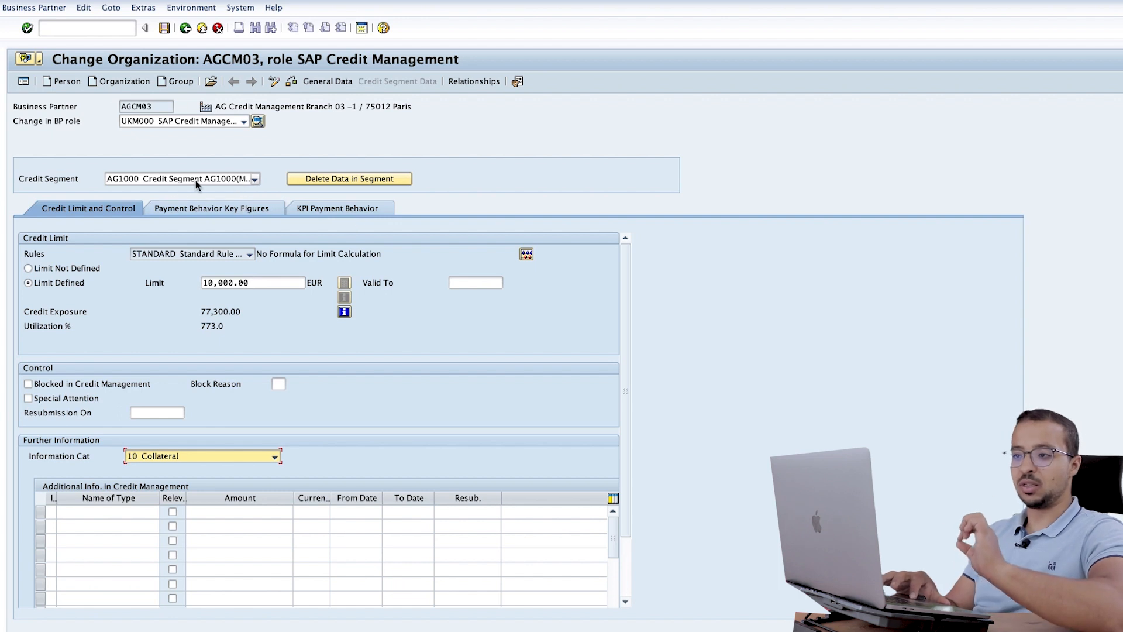
pyautogui.moveTo(197, 184)
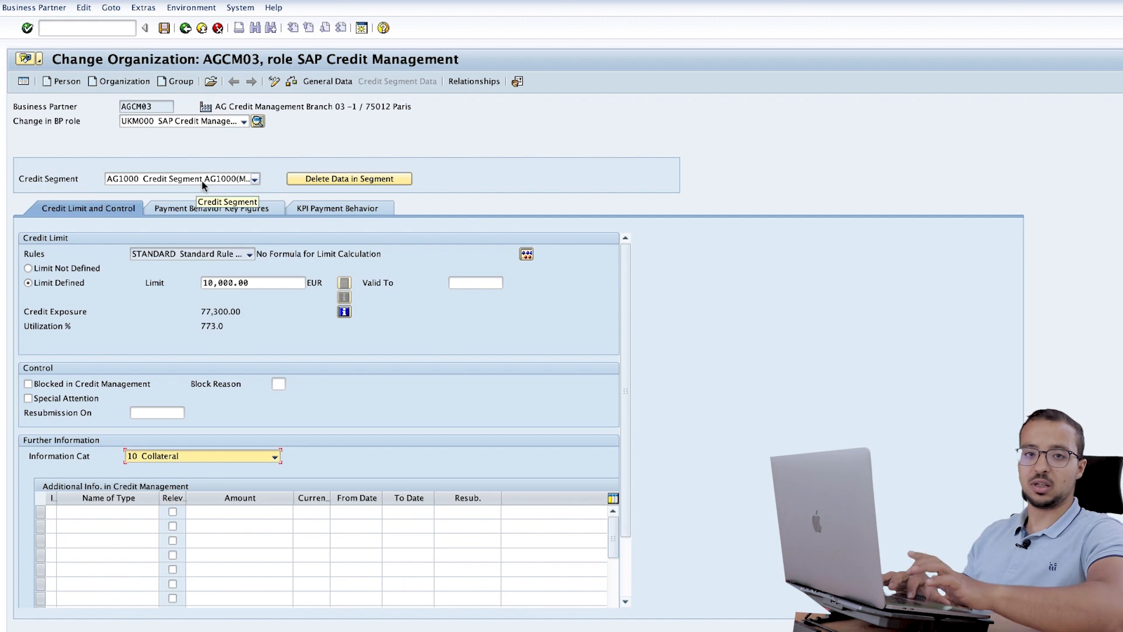
pyautogui.moveTo(397, 82)
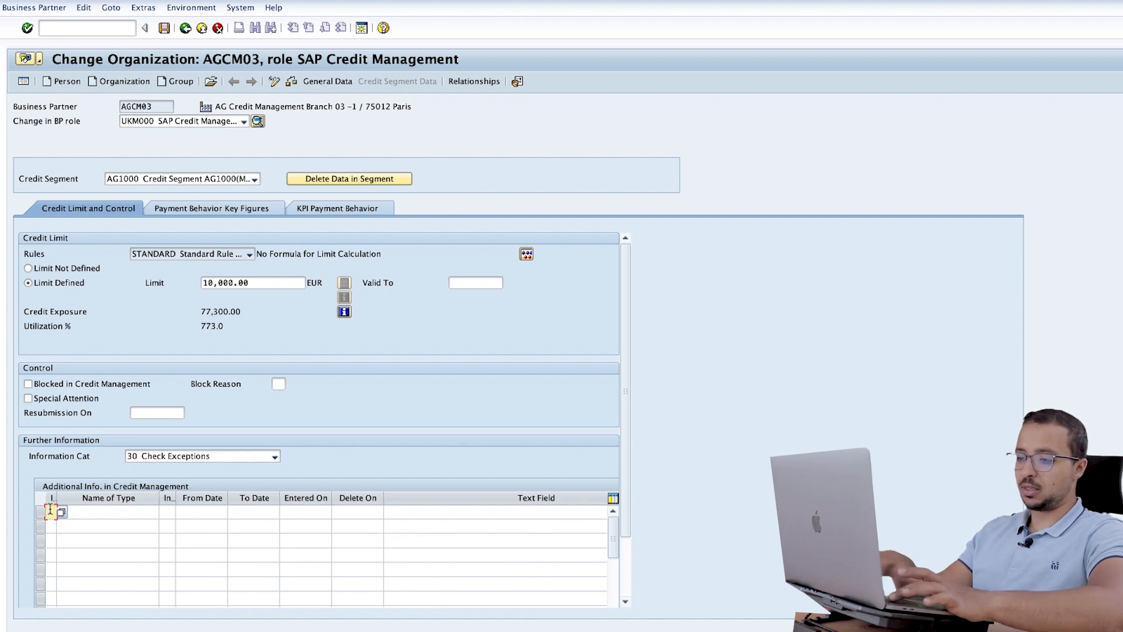
# Add a type 01 check exception for step 010, valid 01.05.2022 to 31.05.2022.
pyautogui.click(60, 513)
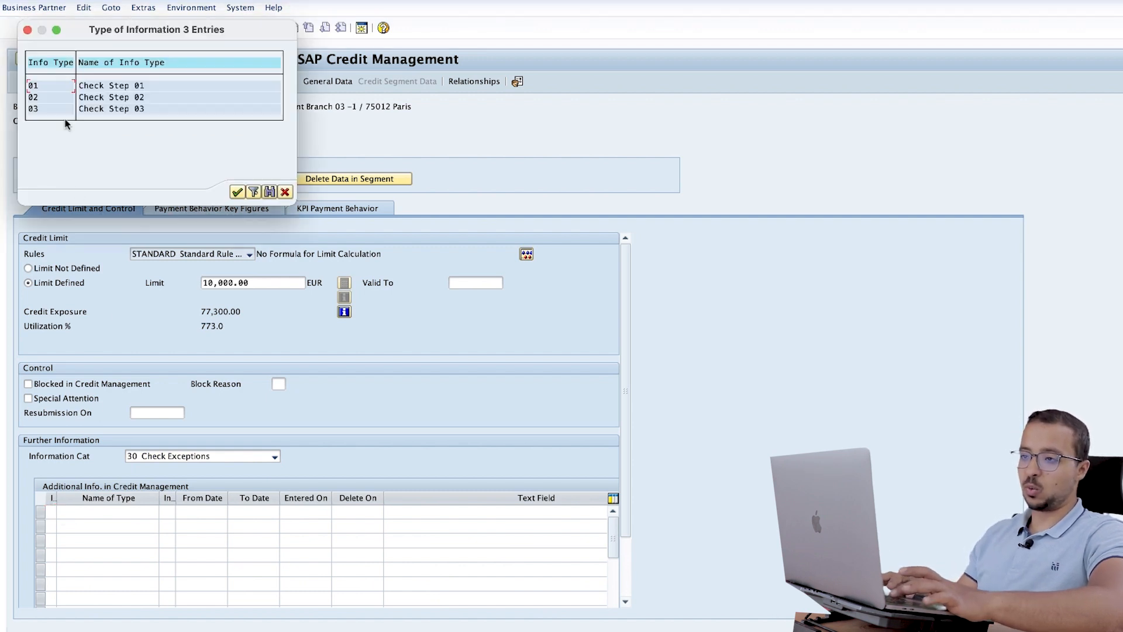
pyautogui.moveTo(50, 97)
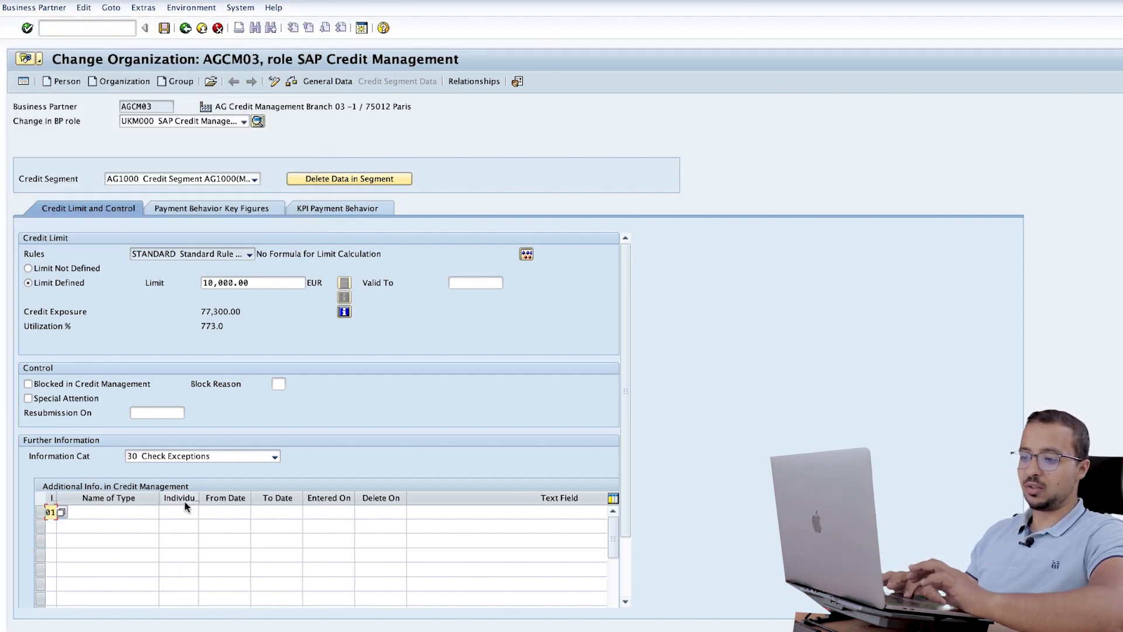
pyautogui.click(181, 515)
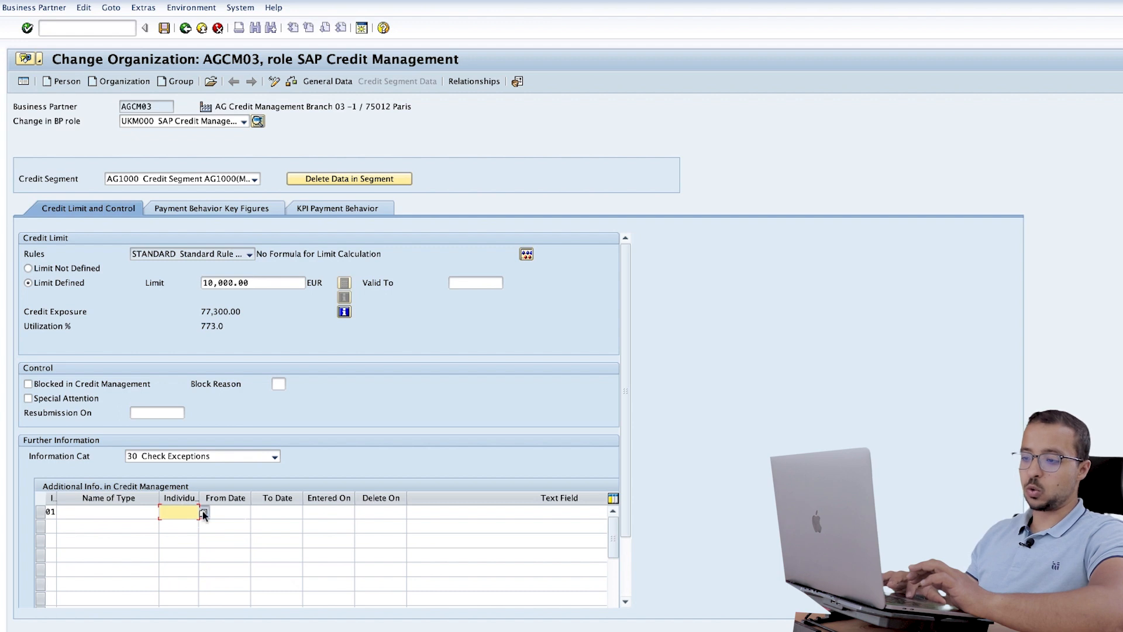
pyautogui.click(204, 513)
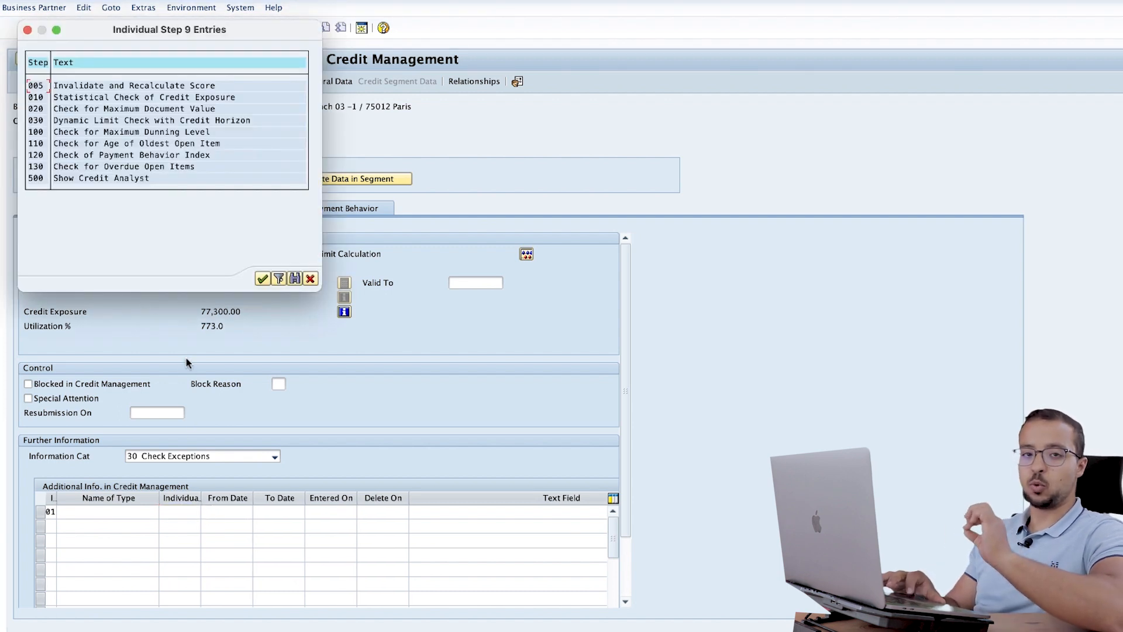
pyautogui.moveTo(71, 109)
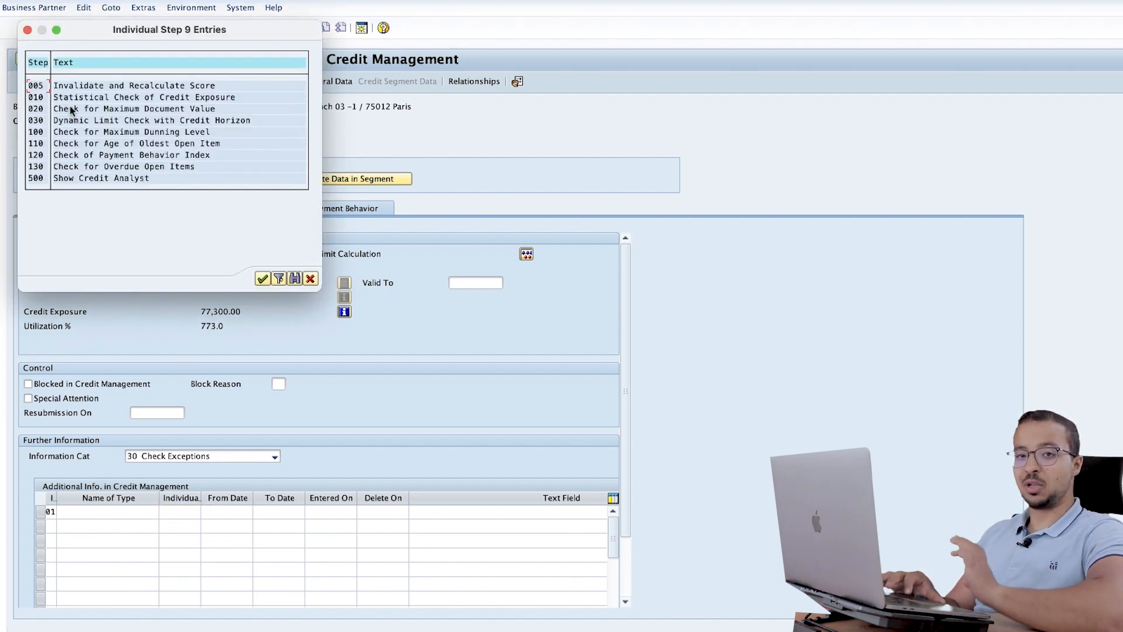
pyautogui.moveTo(86, 99)
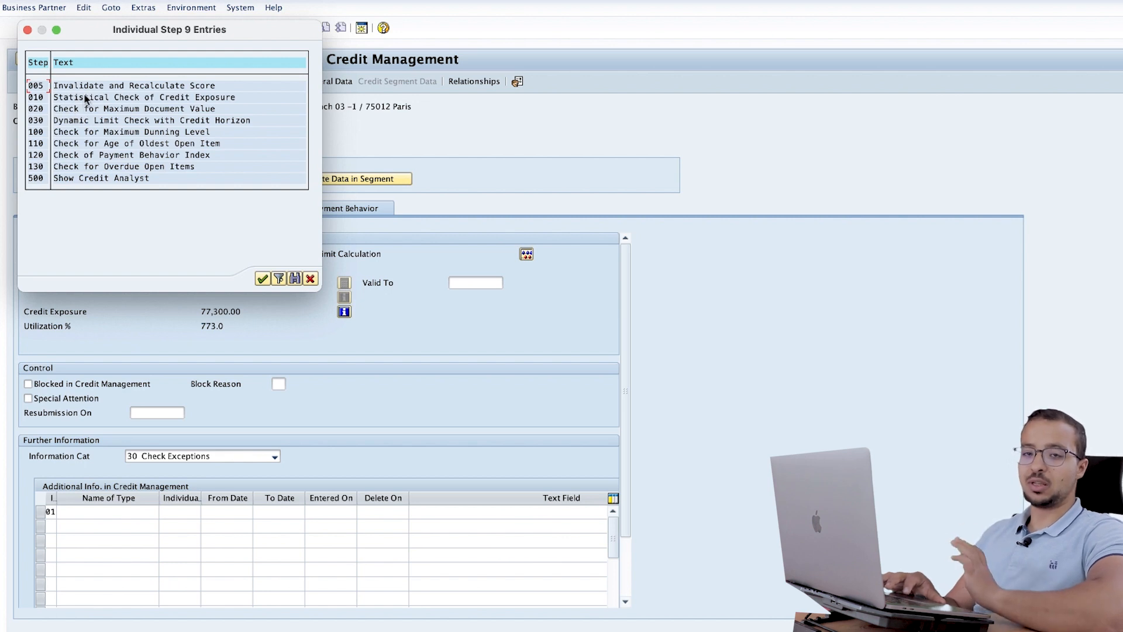
pyautogui.moveTo(89, 114)
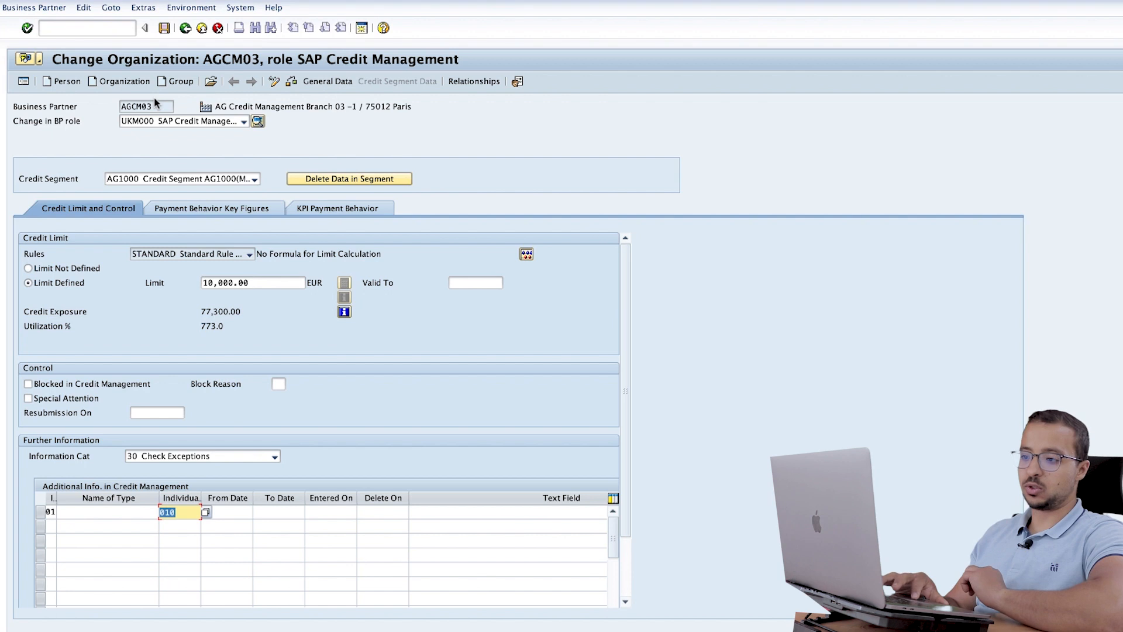
pyautogui.click(227, 512)
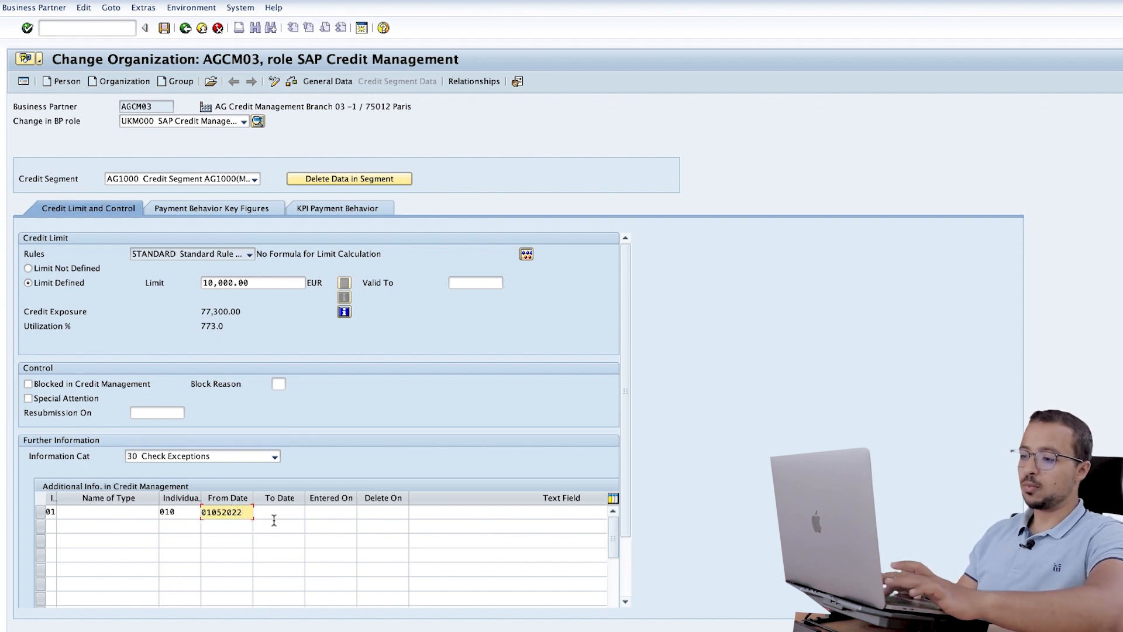
pyautogui.write('310')
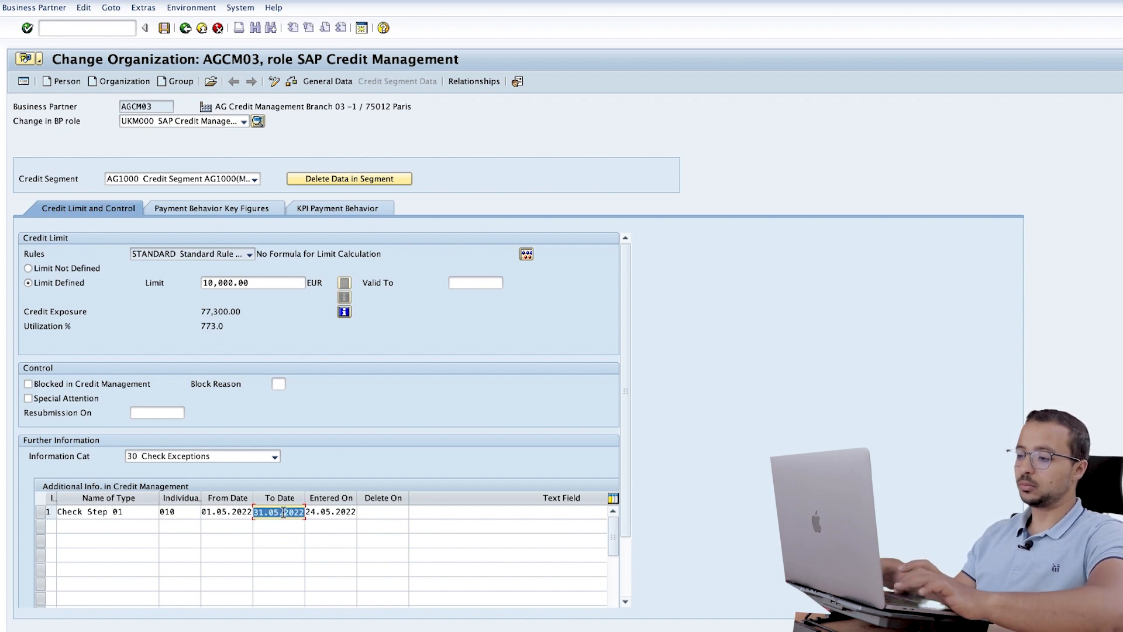
pyautogui.click(168, 27)
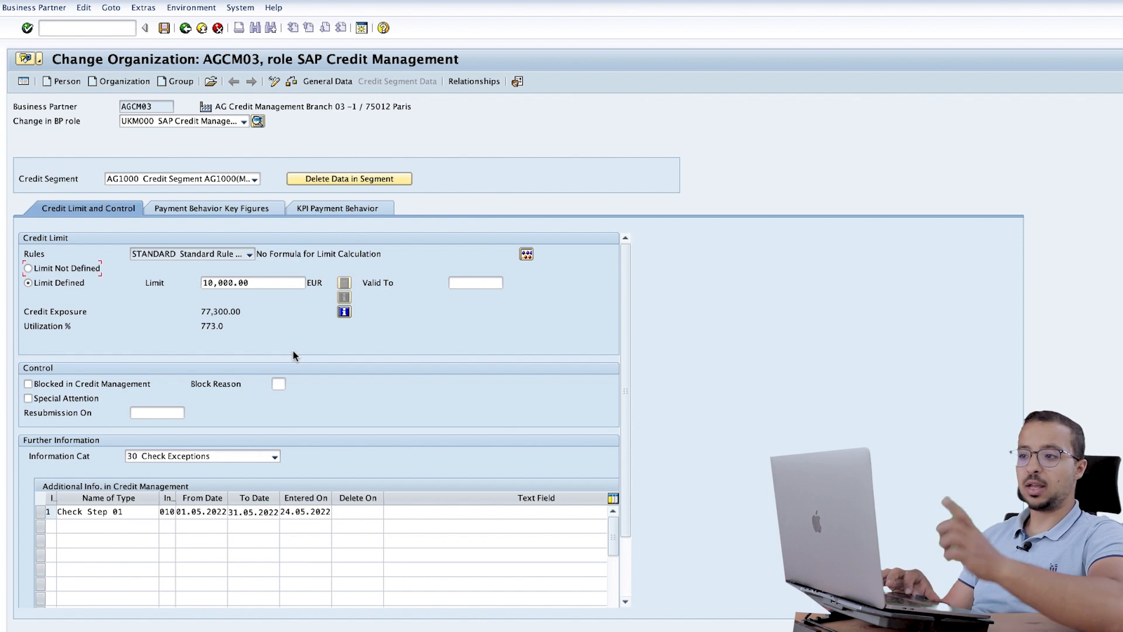
# Run /oVA01, accept order type OR, and enter AGCM03 as sold-to party.
pyautogui.click(85, 28)
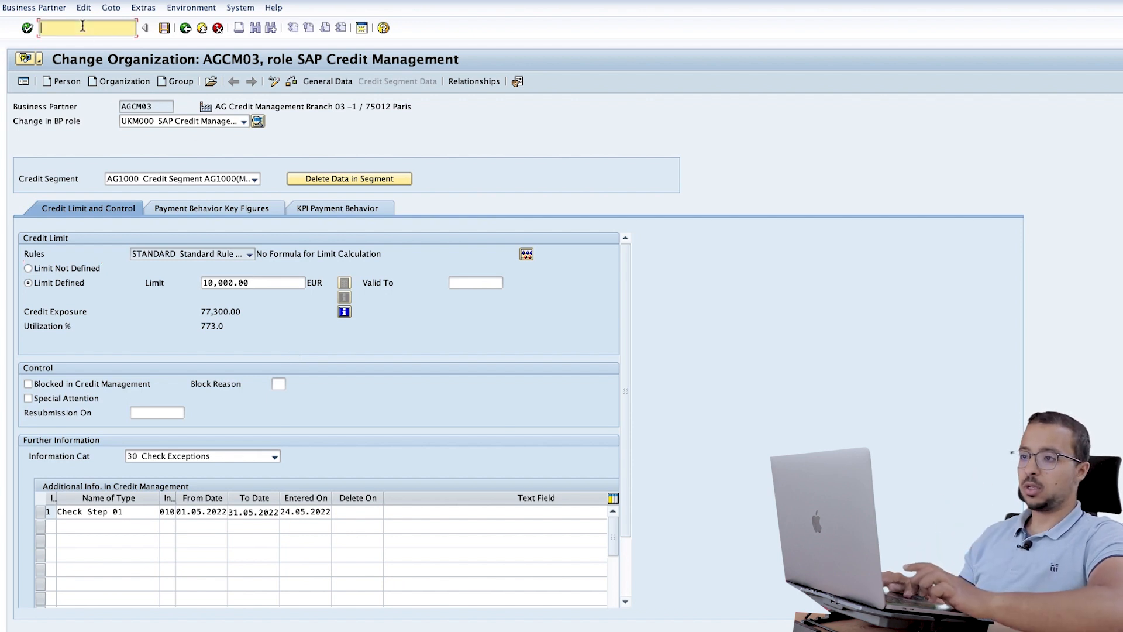
pyautogui.write('/ova01')
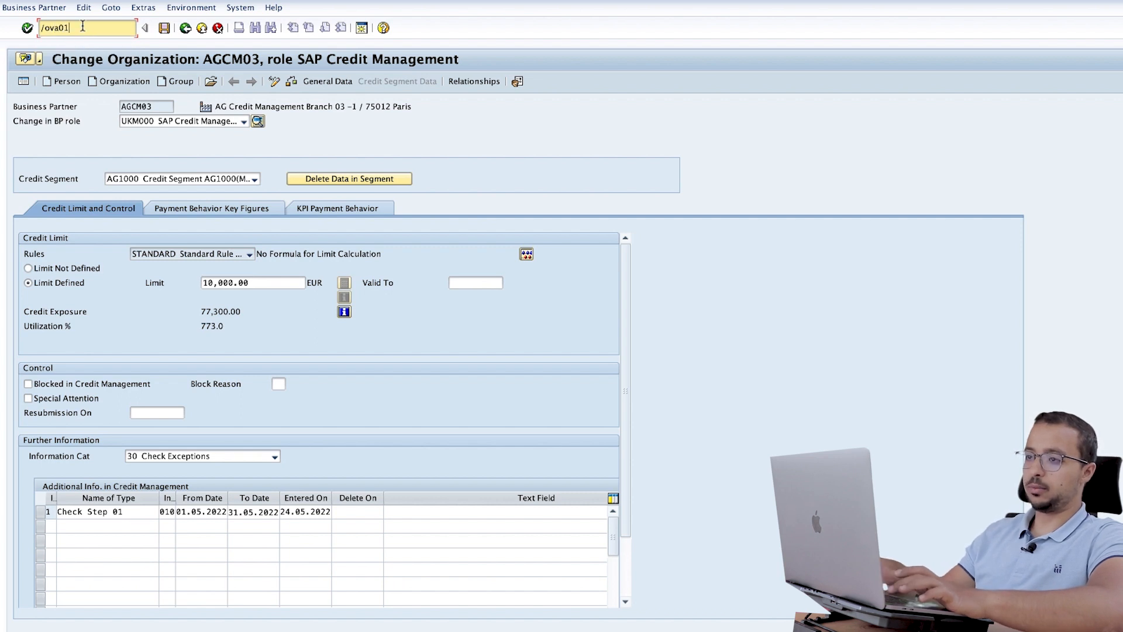
pyautogui.press('Enter')
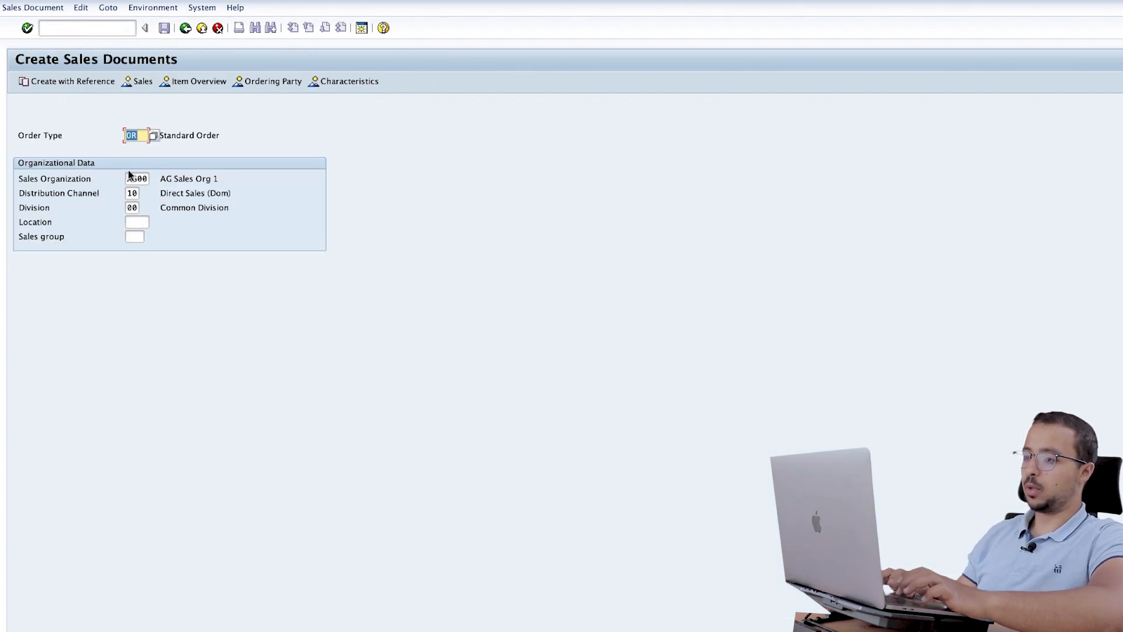
pyautogui.press('Enter')
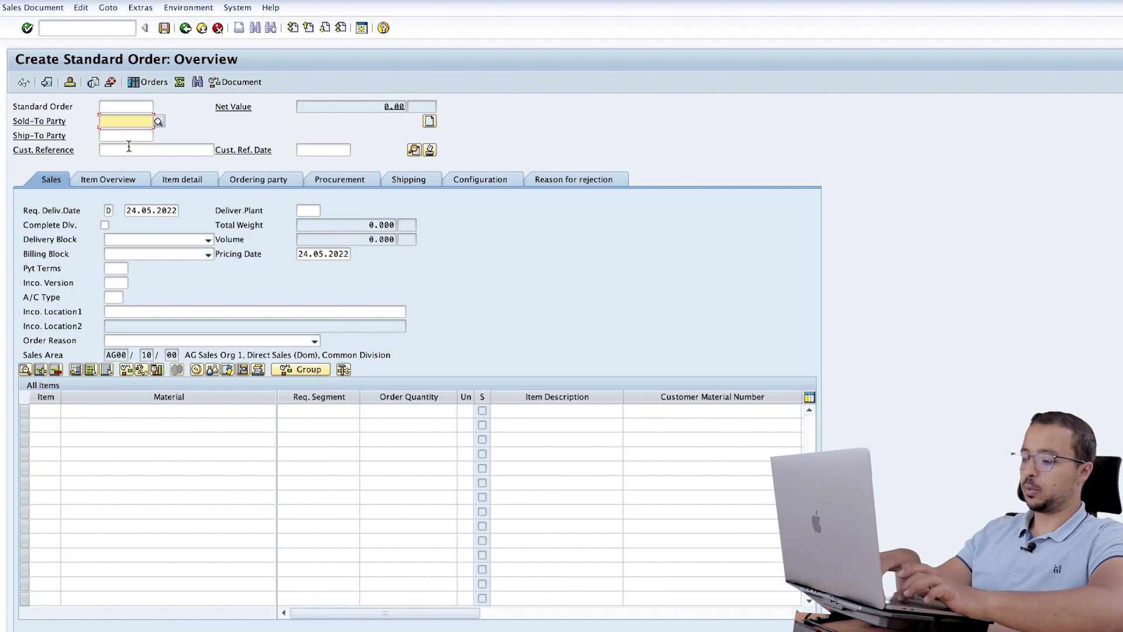
pyautogui.write('agrcm03')
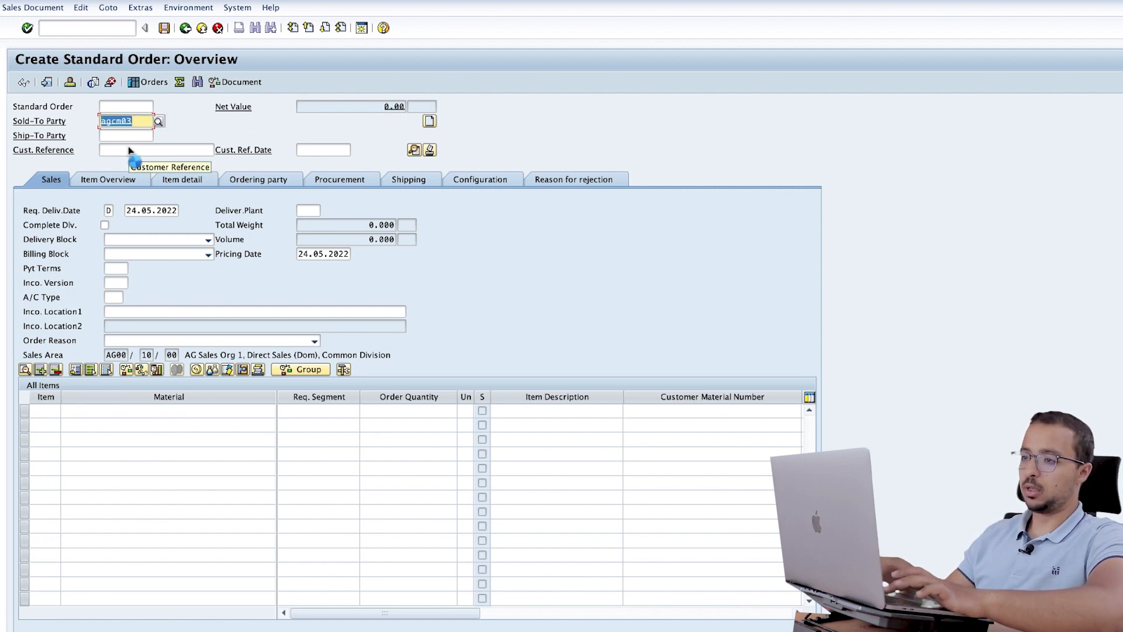